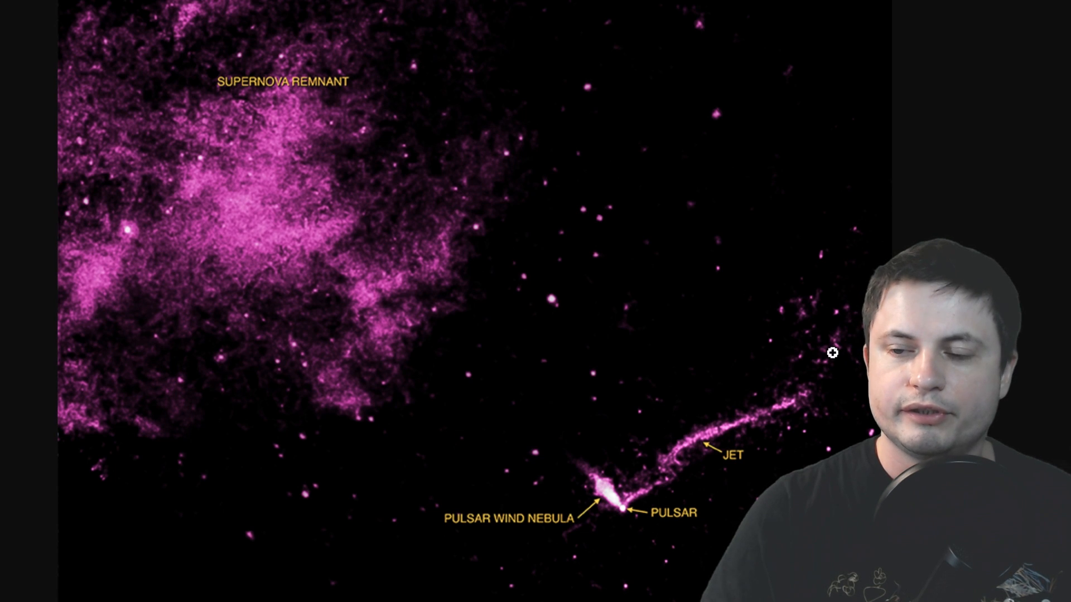
mouse_move(537, 538)
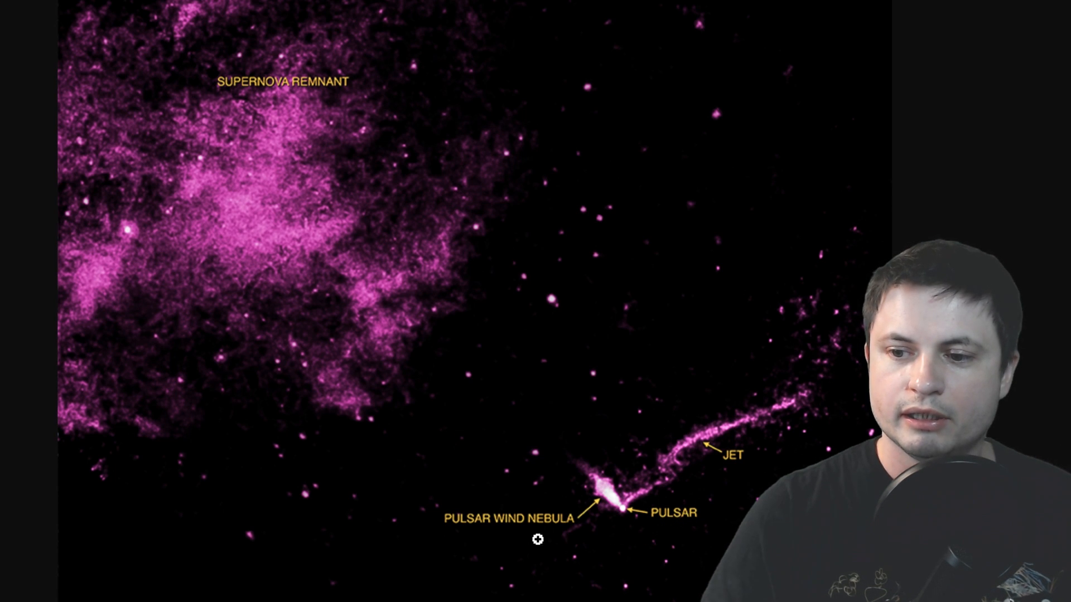
mouse_move(362, 121)
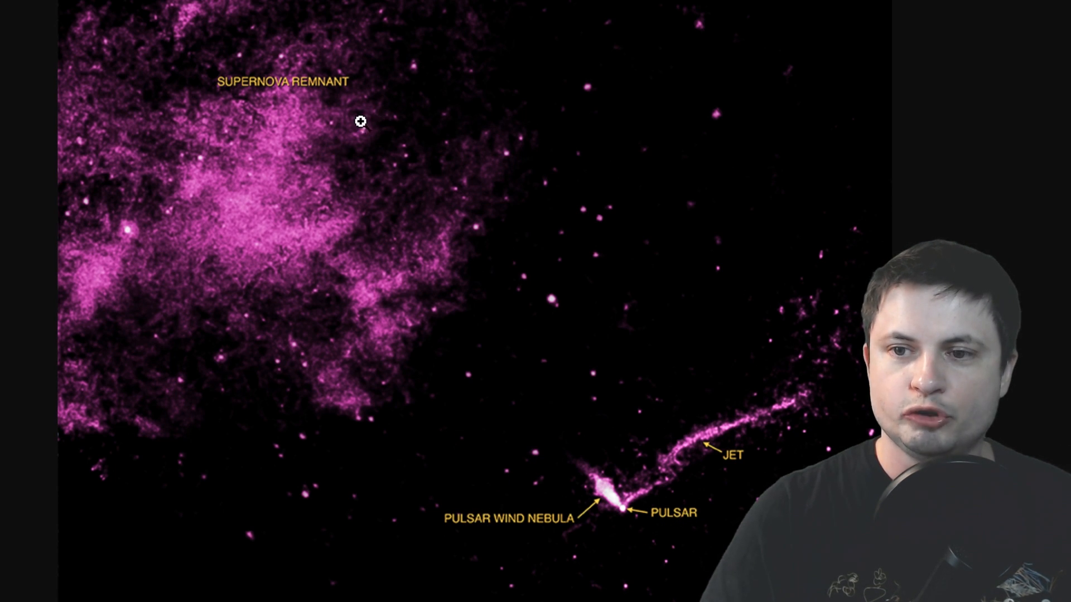
mouse_move(435, 143)
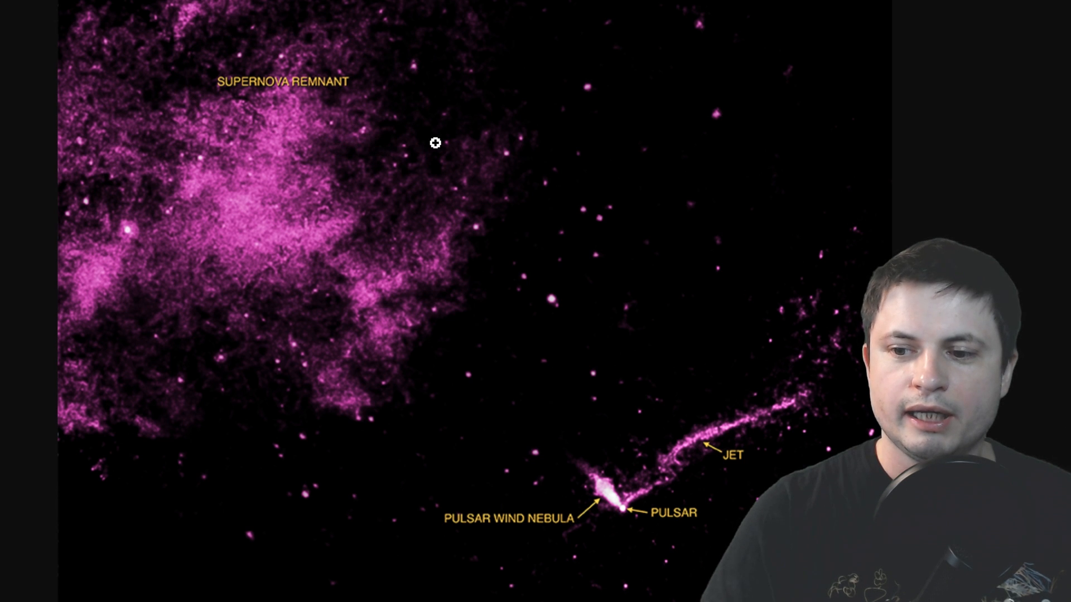
mouse_move(616, 513)
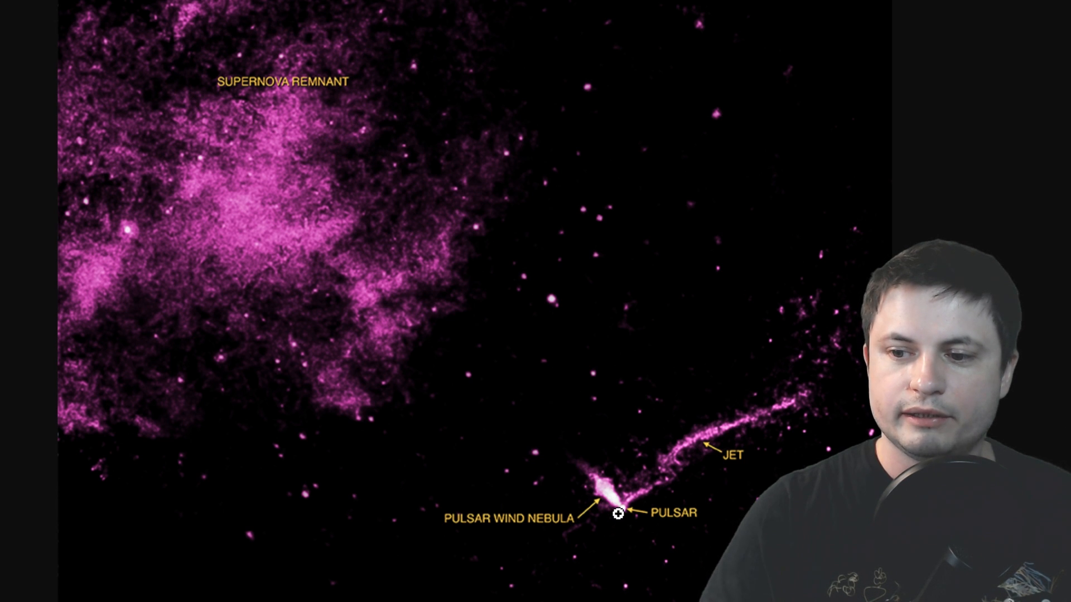
mouse_move(651, 492)
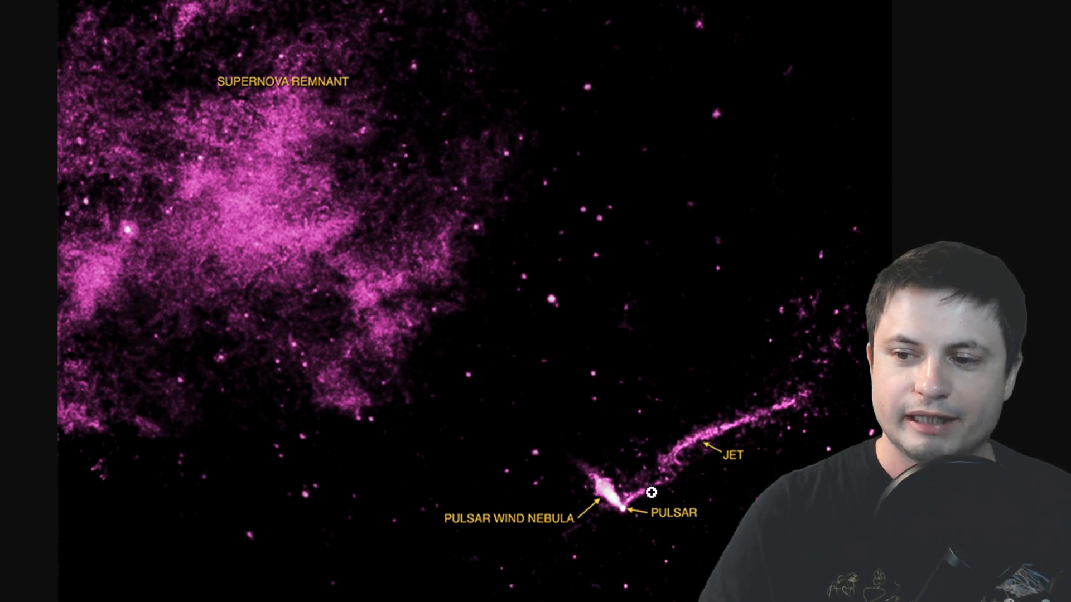
mouse_move(675, 453)
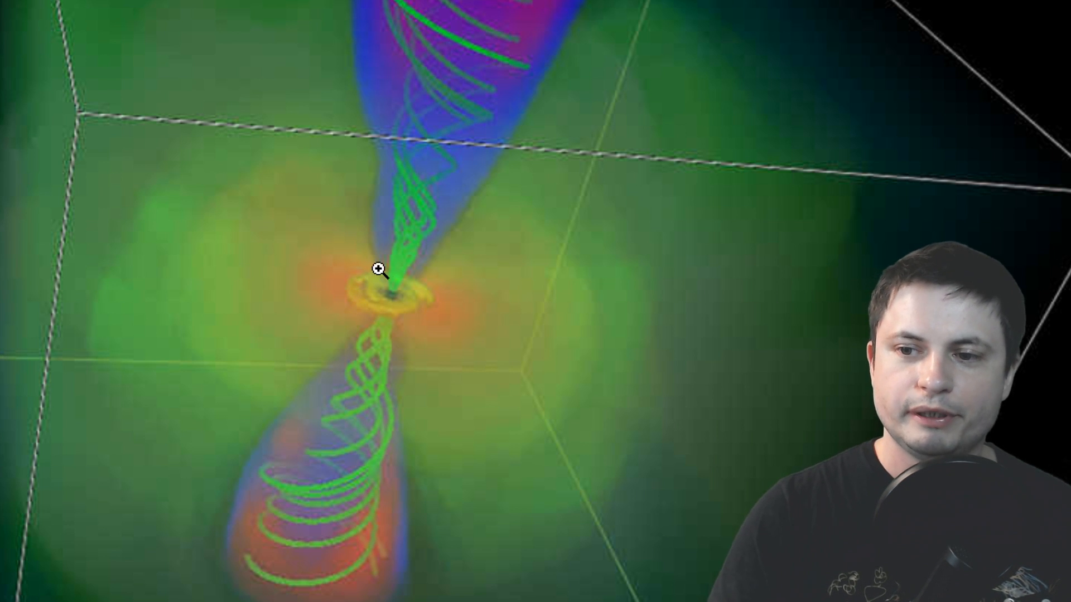
mouse_move(387, 339)
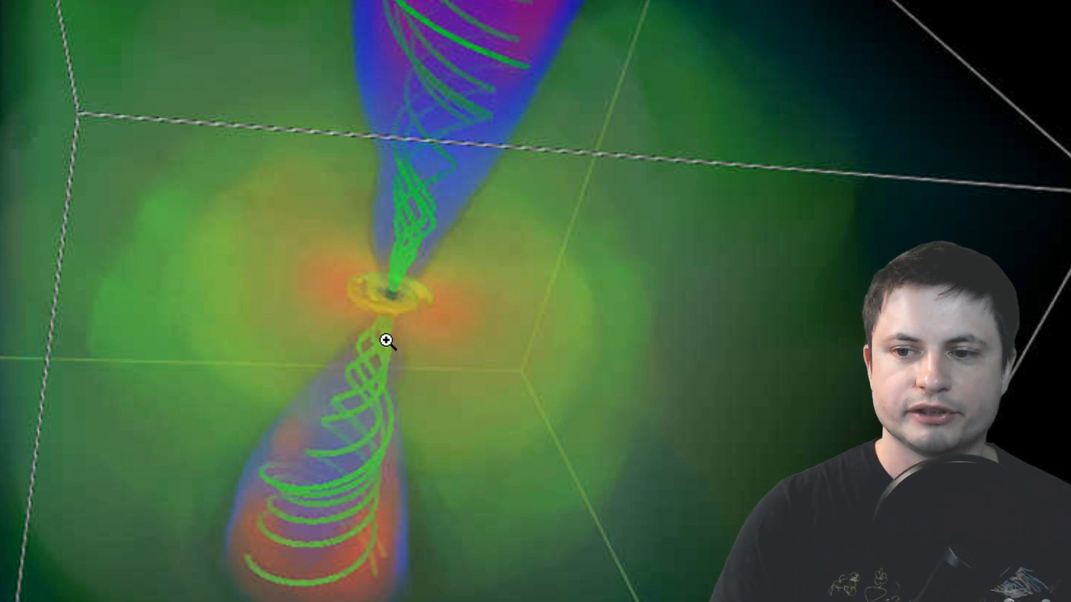
mouse_move(422, 200)
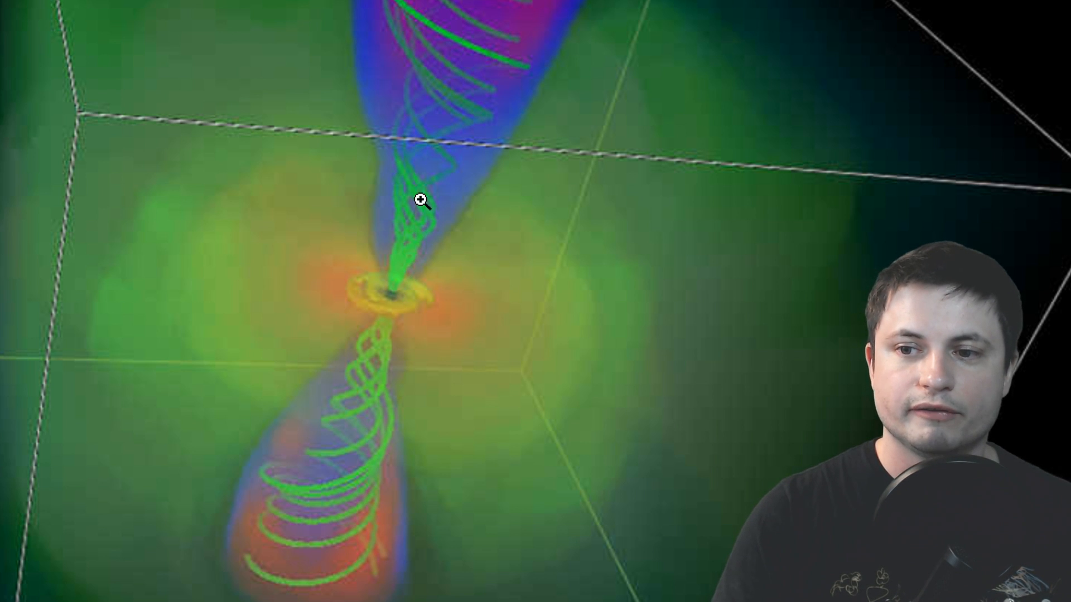
mouse_move(462, 278)
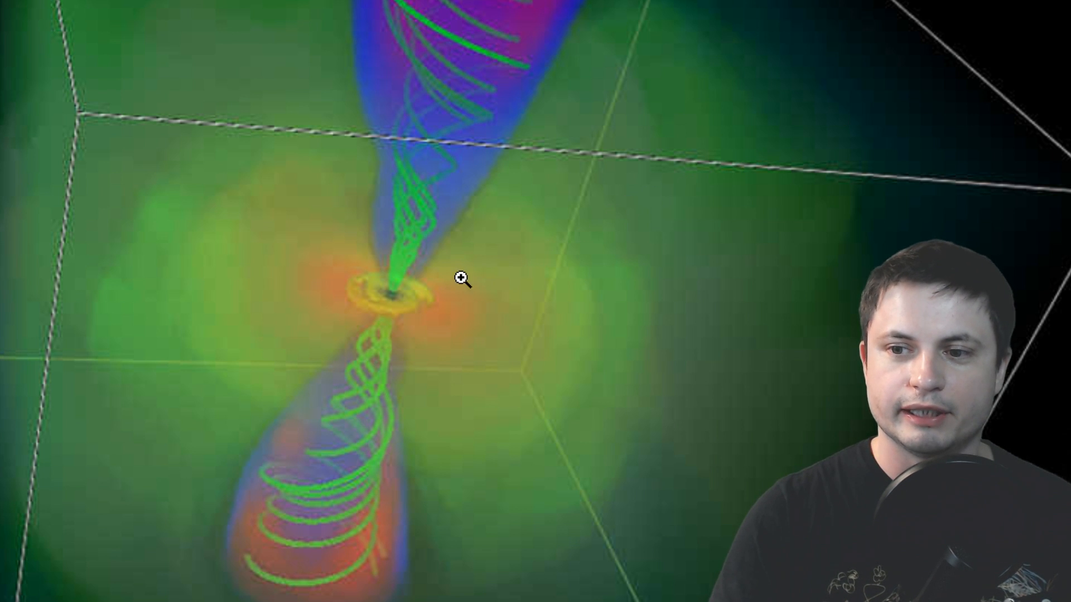
mouse_move(654, 237)
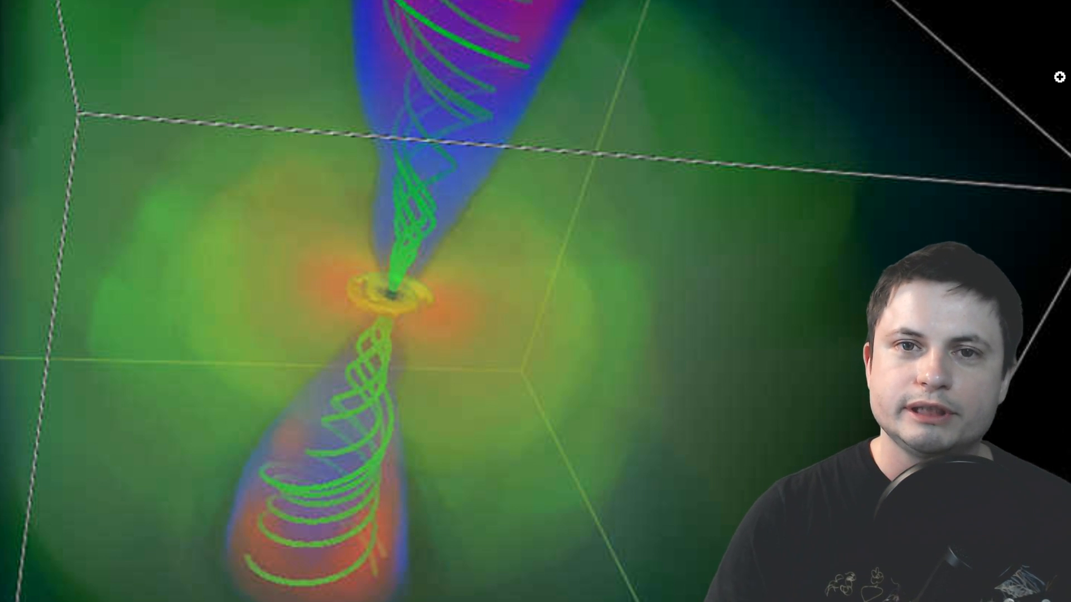
mouse_move(944, 146)
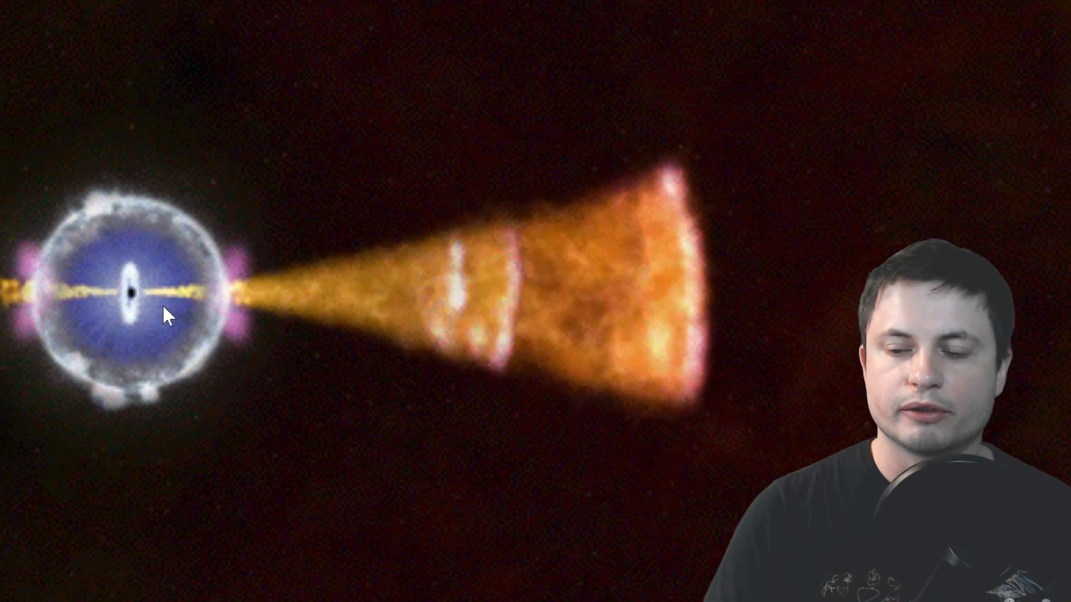
mouse_move(481, 300)
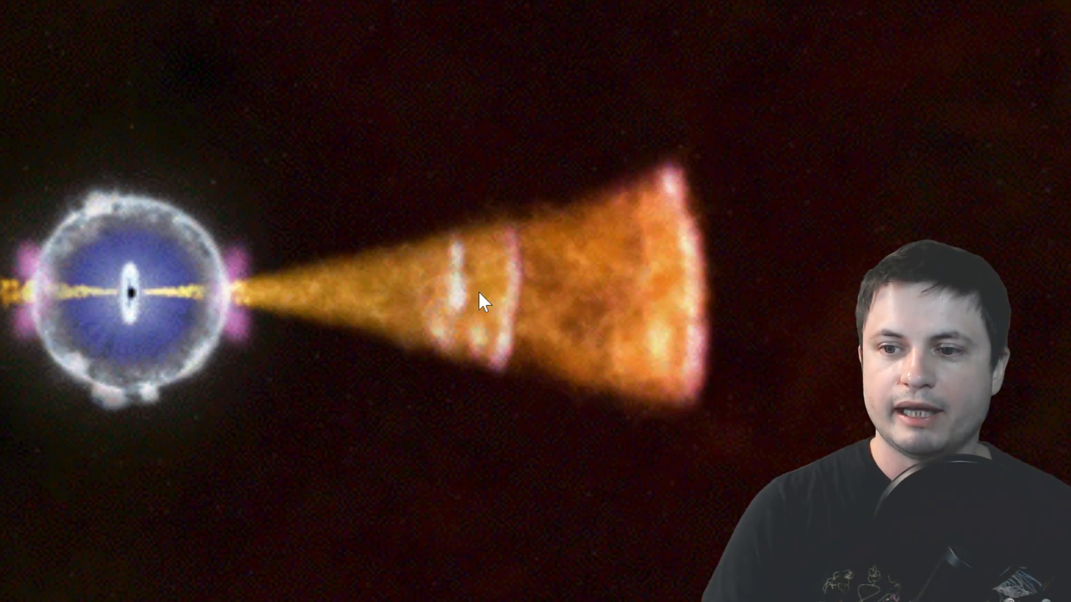